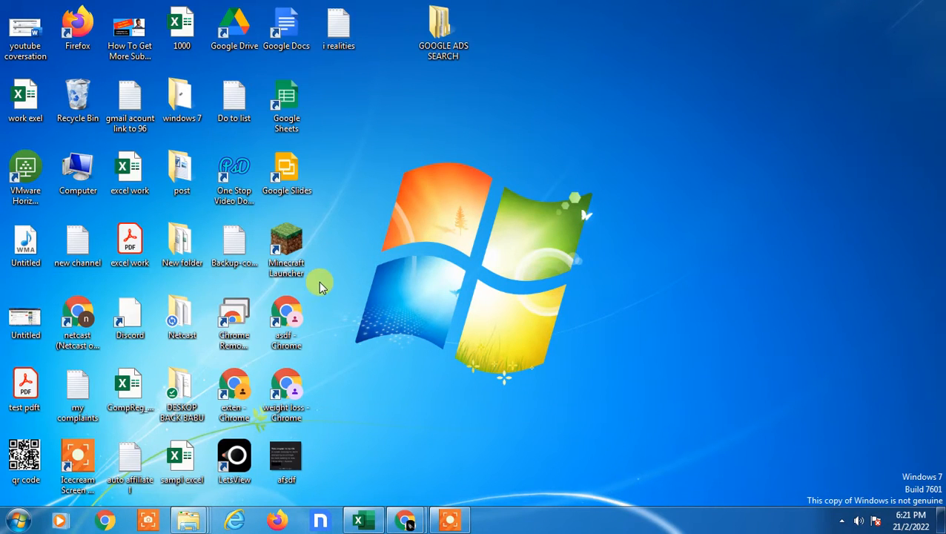
mouse_move(463, 285)
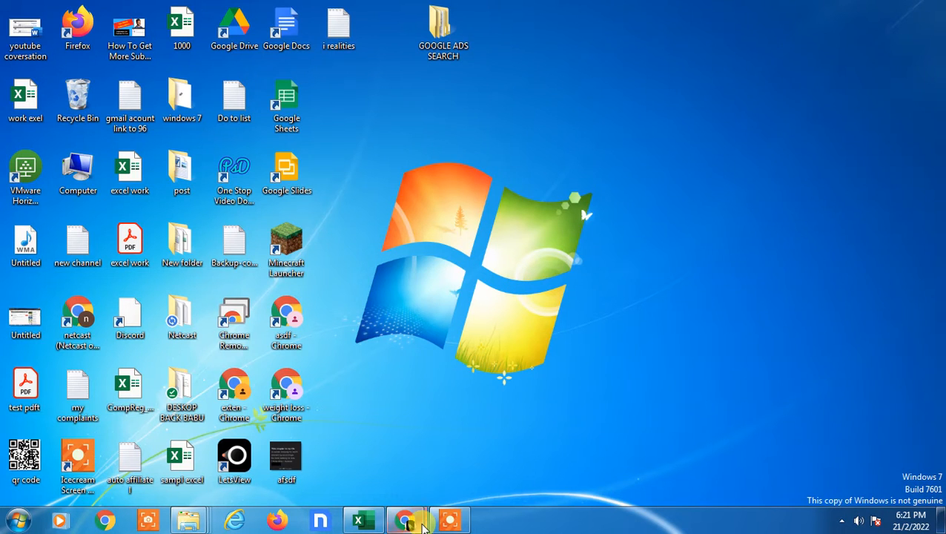
Restore the Chrome window from the taskbar to show TroyGram.
click(405, 519)
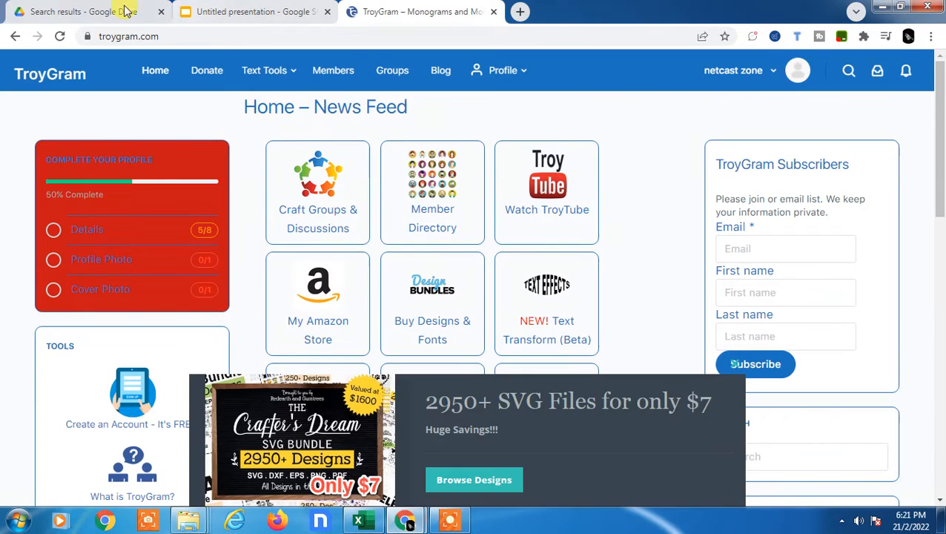
click(256, 11)
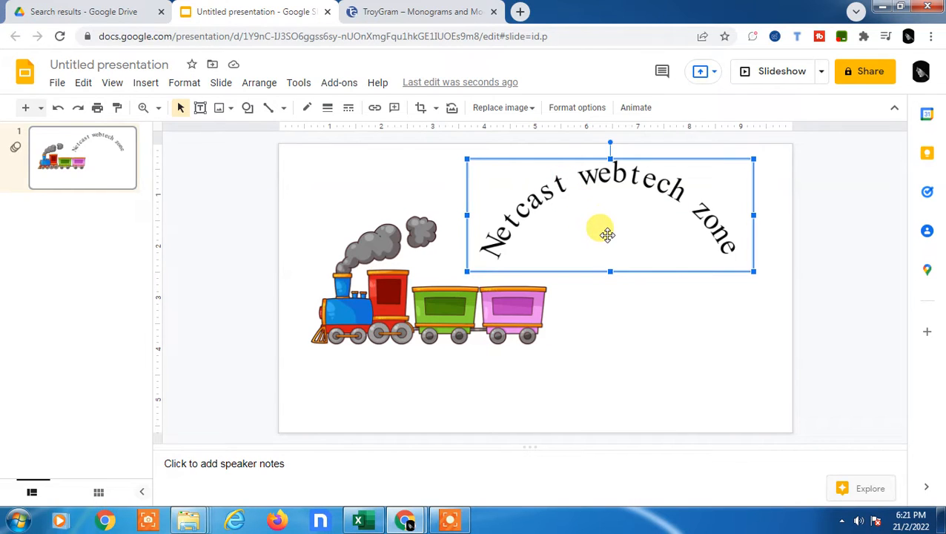
drag(600, 234, 626, 212)
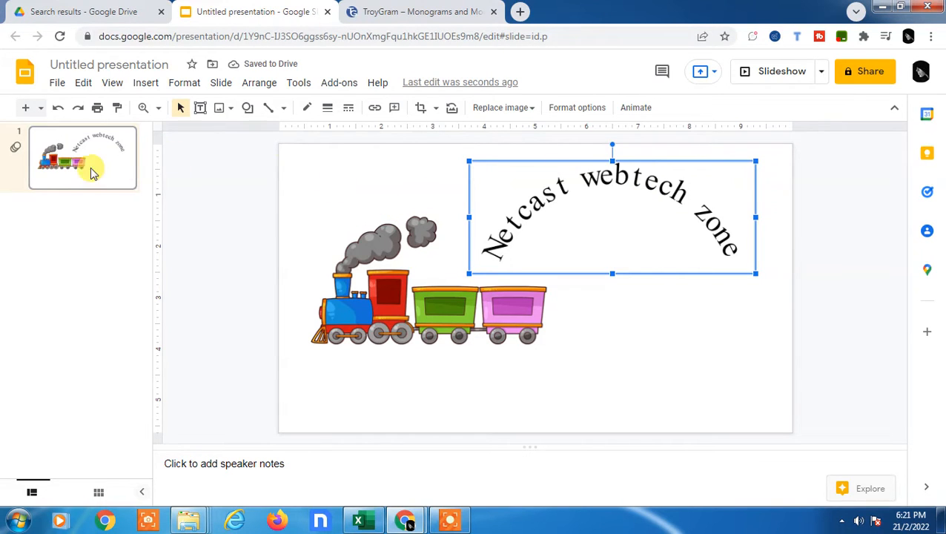
click(421, 12)
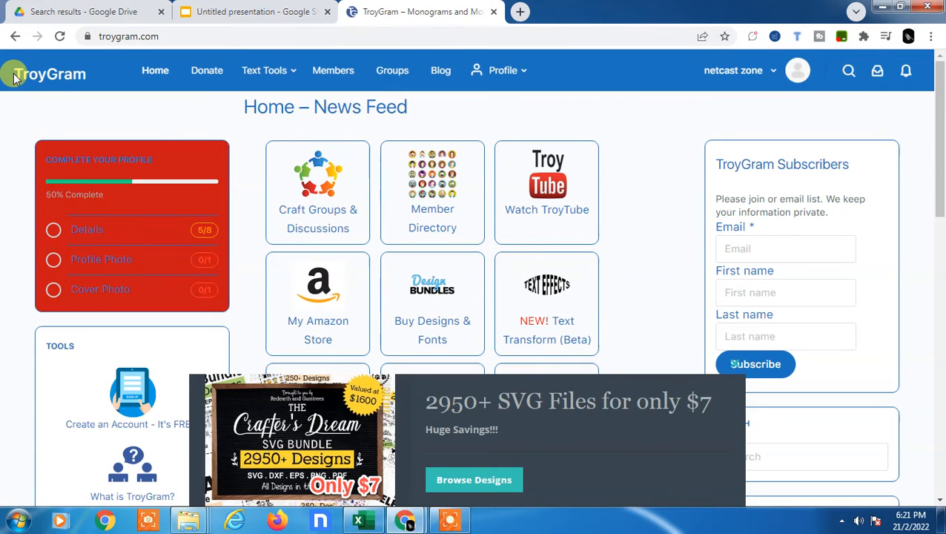
mouse_move(50, 74)
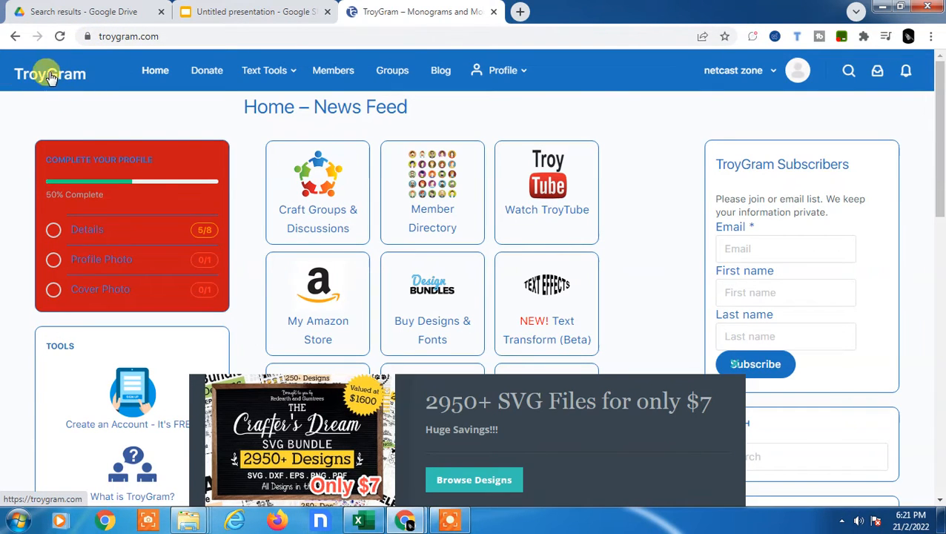
Scroll the TroyGram home page down to the Curved Text tile.
scroll(down, 3)
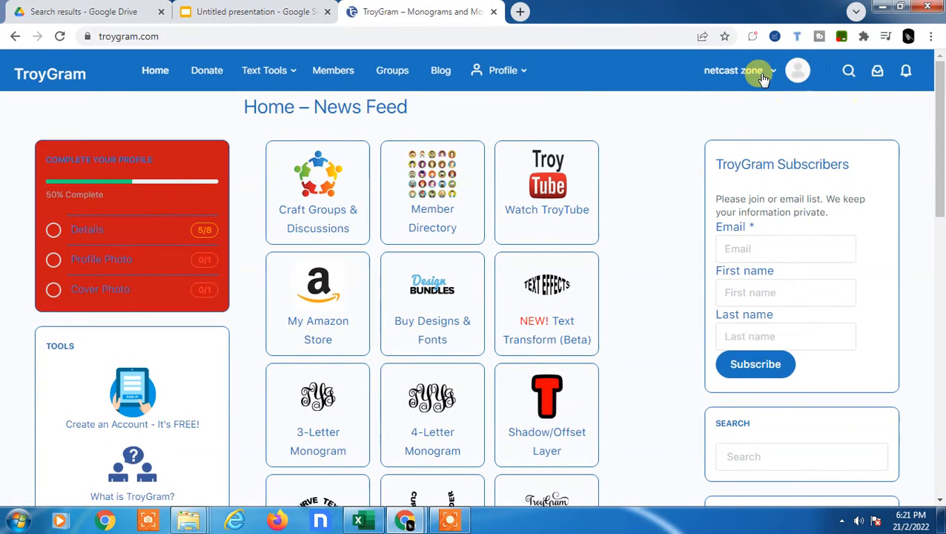
scroll(down, 3)
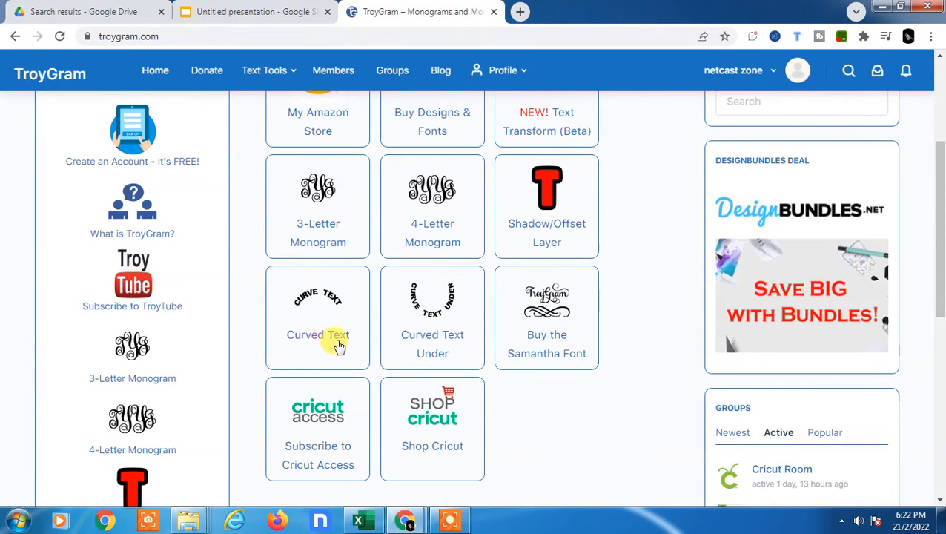
mouse_move(458, 328)
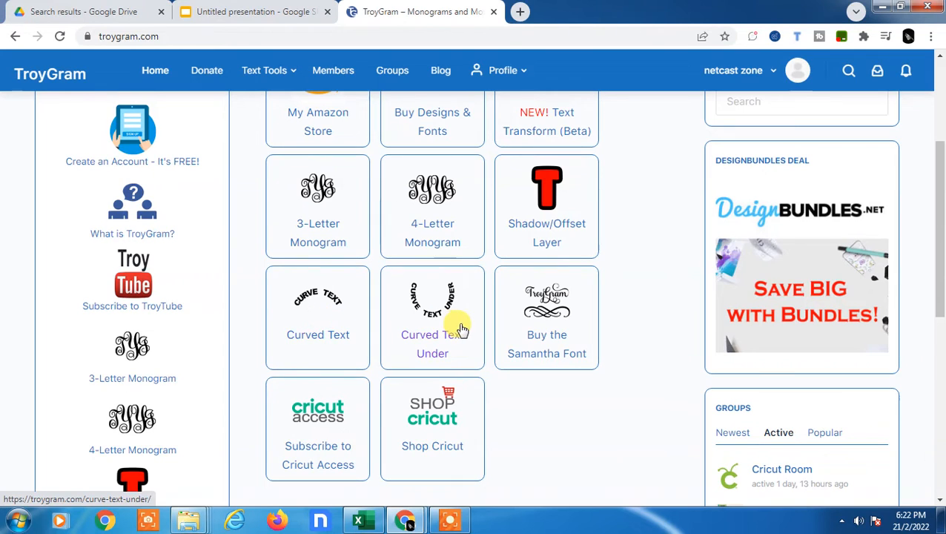
mouse_move(288, 343)
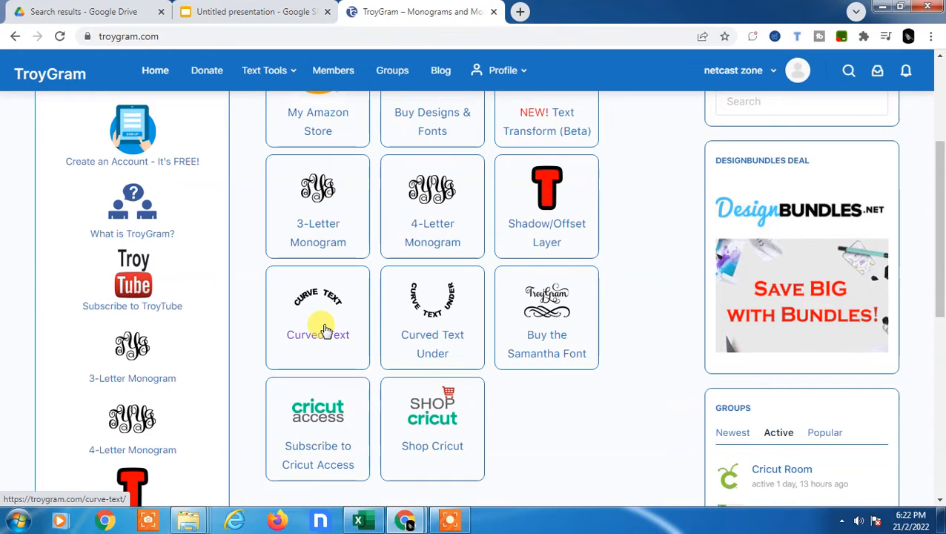
mouse_move(326, 319)
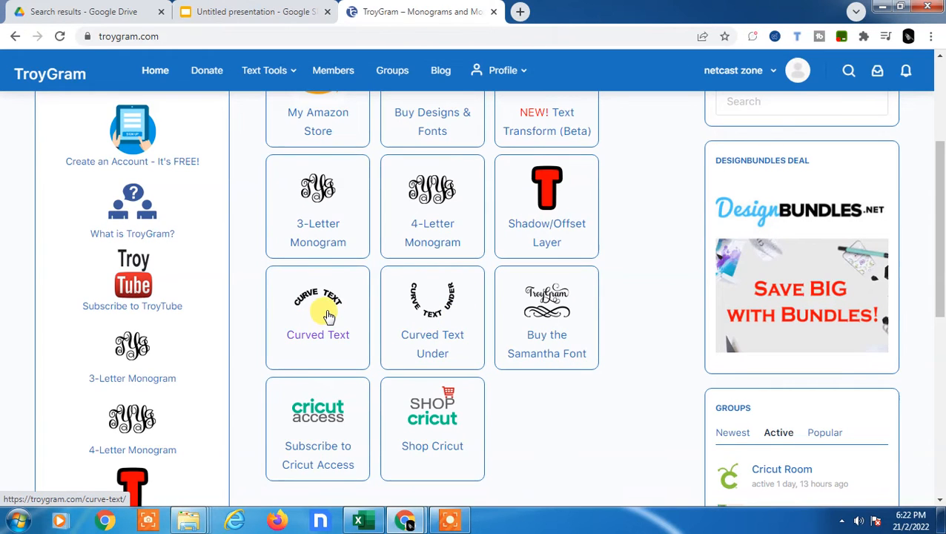
Open Curved Text and enter 'NETCAST WEBTECH ZONE' as the arched text.
click(318, 317)
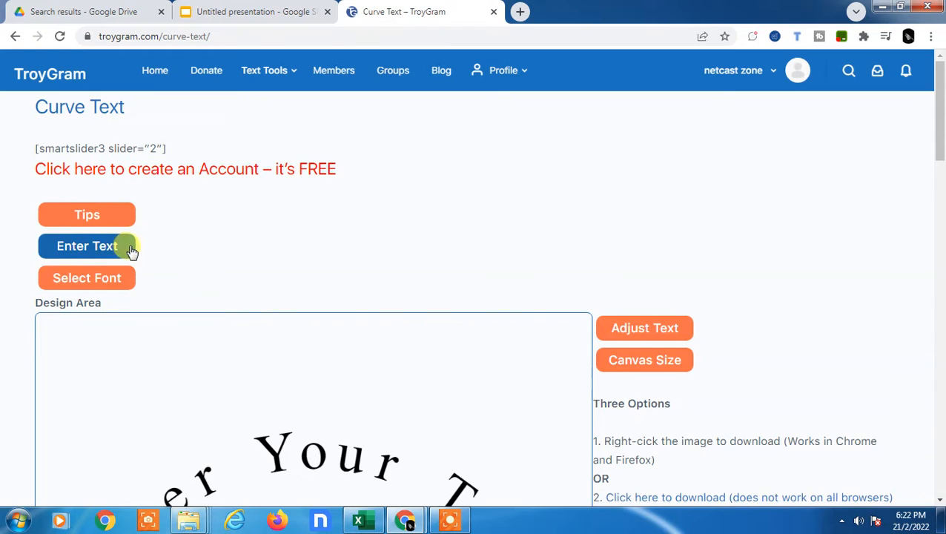
click(87, 245)
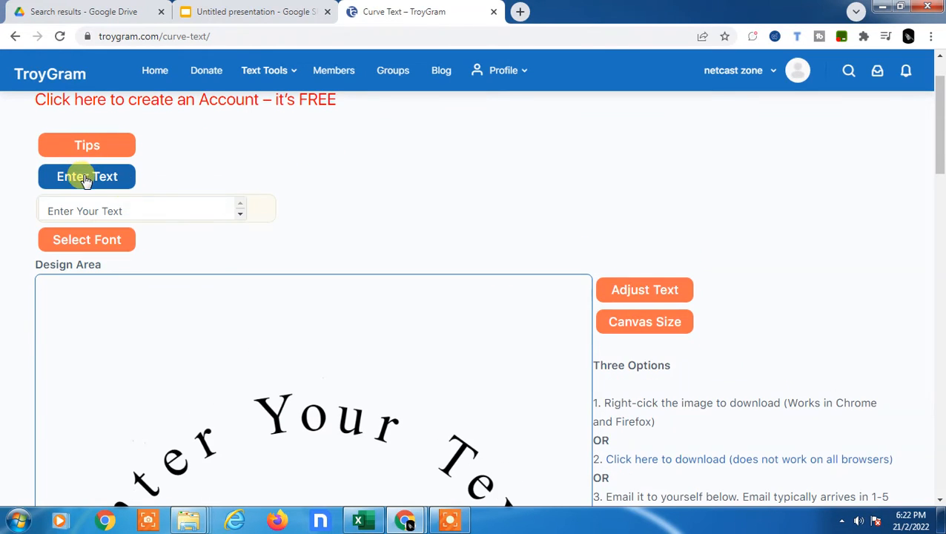
click(141, 211)
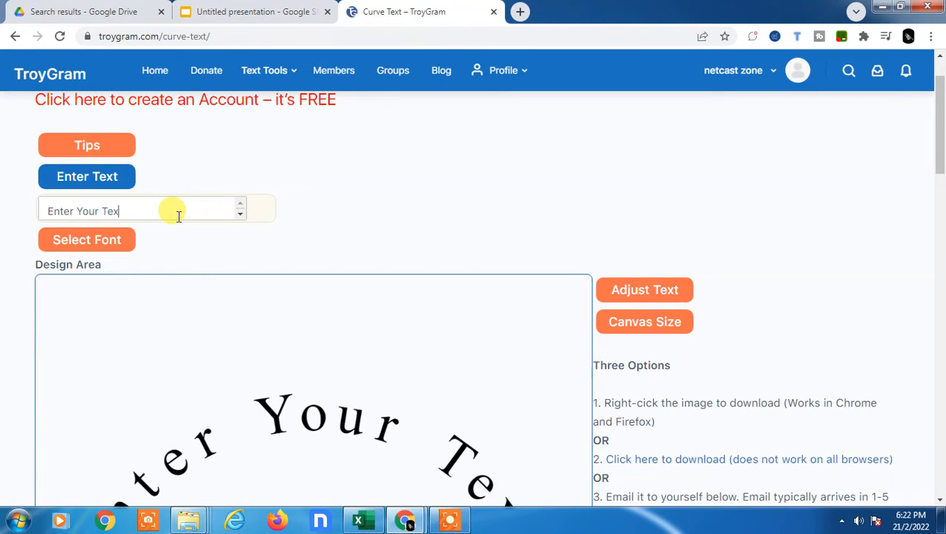
text(ne)
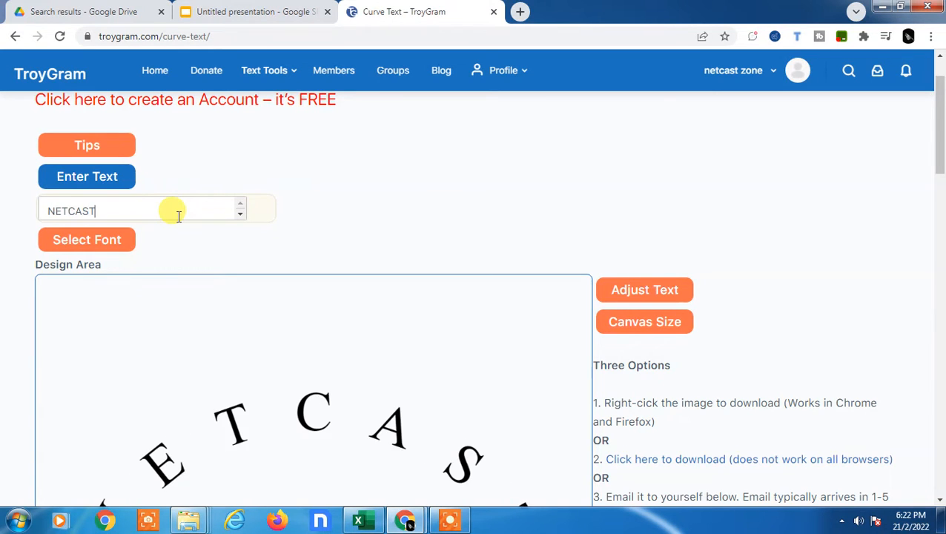
text(WEBTECH)
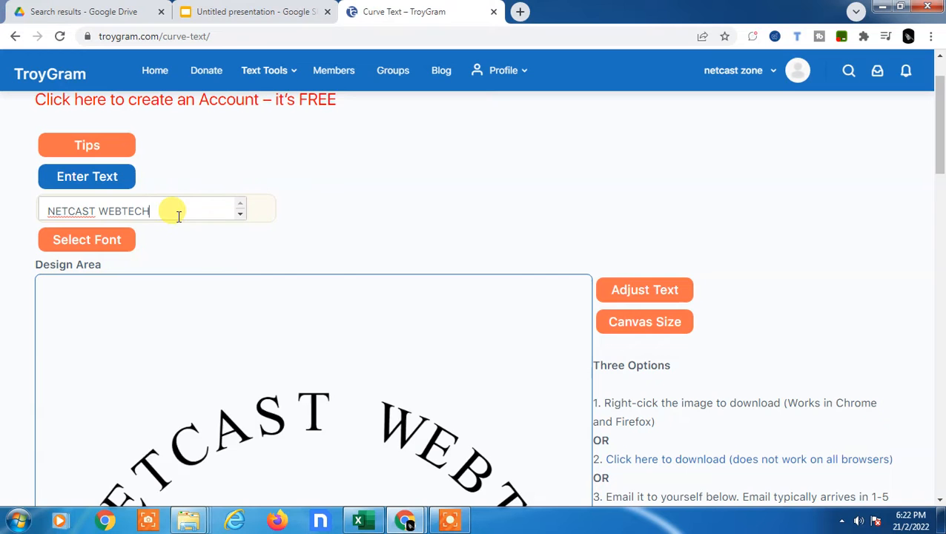
text(ZONE)
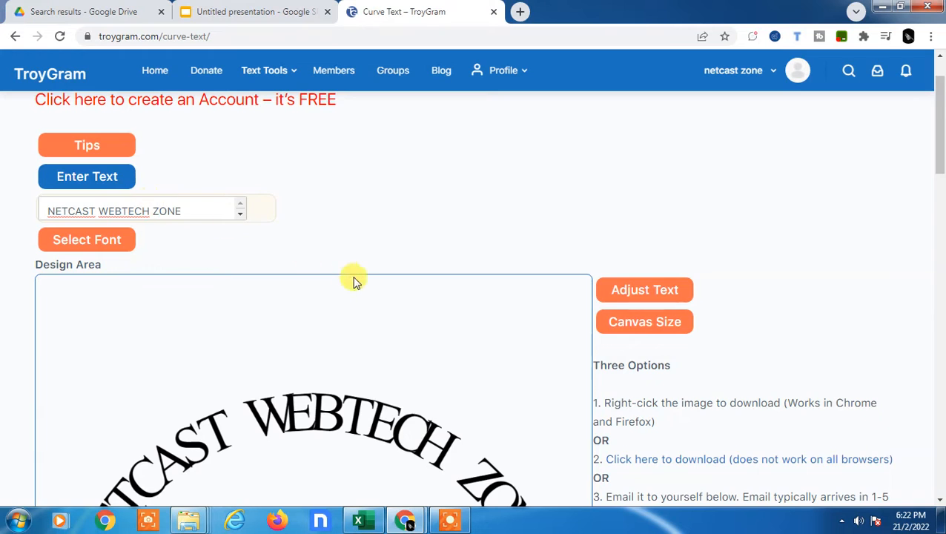
Widen the letter spacing in Adjust Text so the arch fits the canvas.
scroll(down, 3)
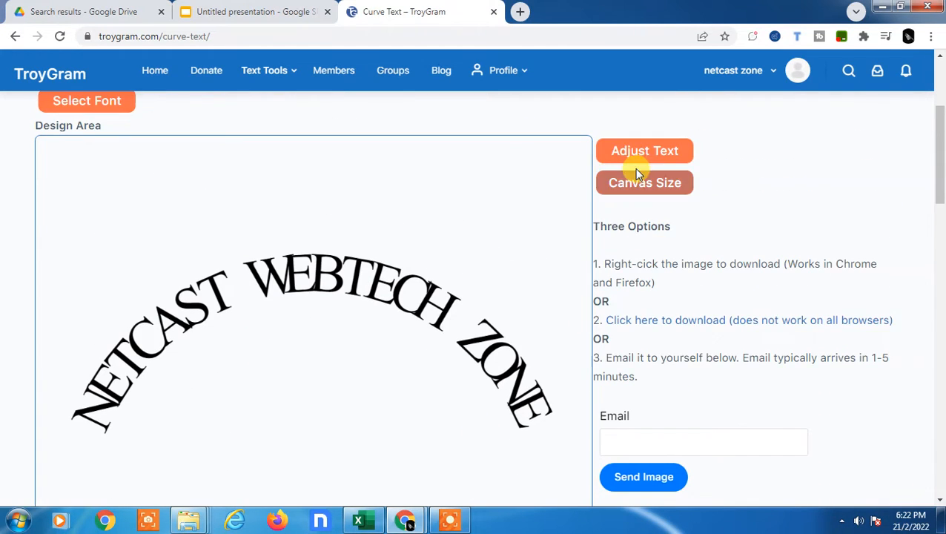
click(644, 150)
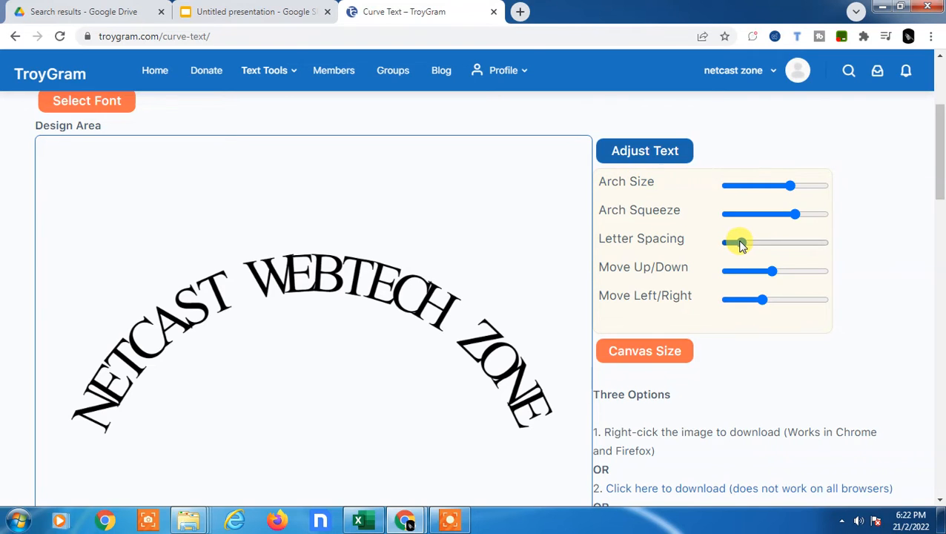
drag(726, 242, 743, 242)
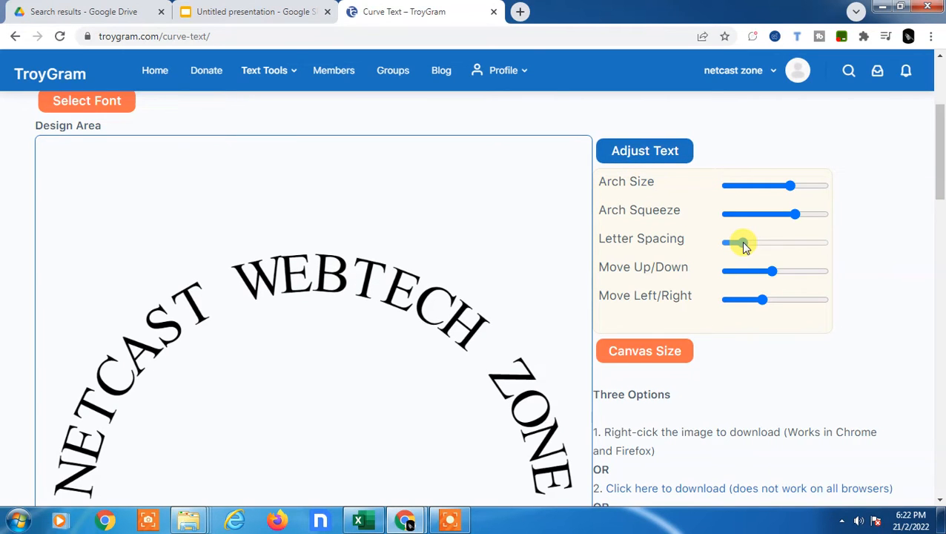
scroll(down, 3)
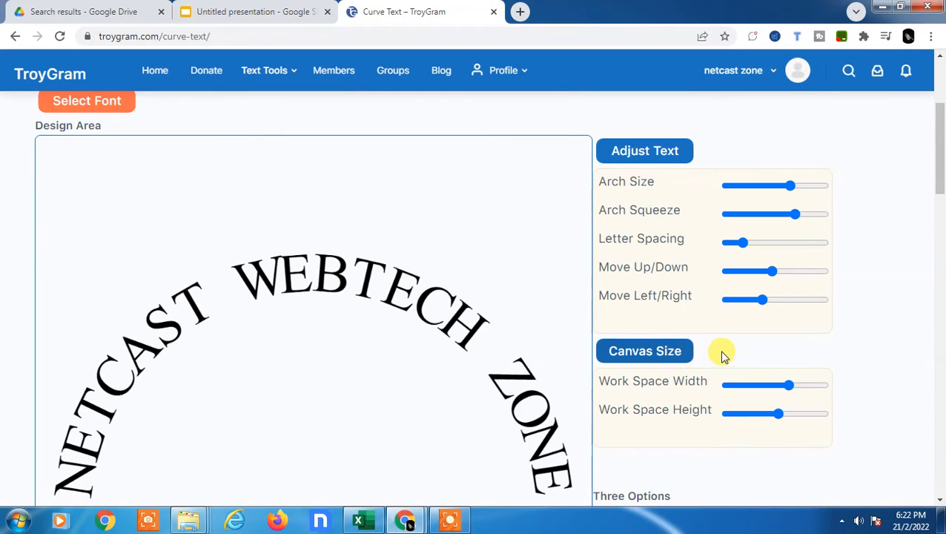
scroll(down, 3)
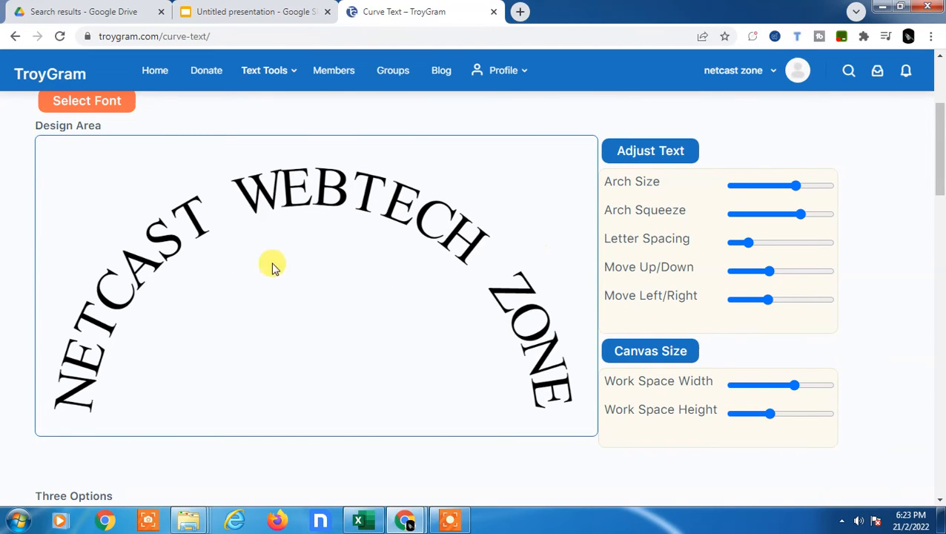
mouse_move(360, 306)
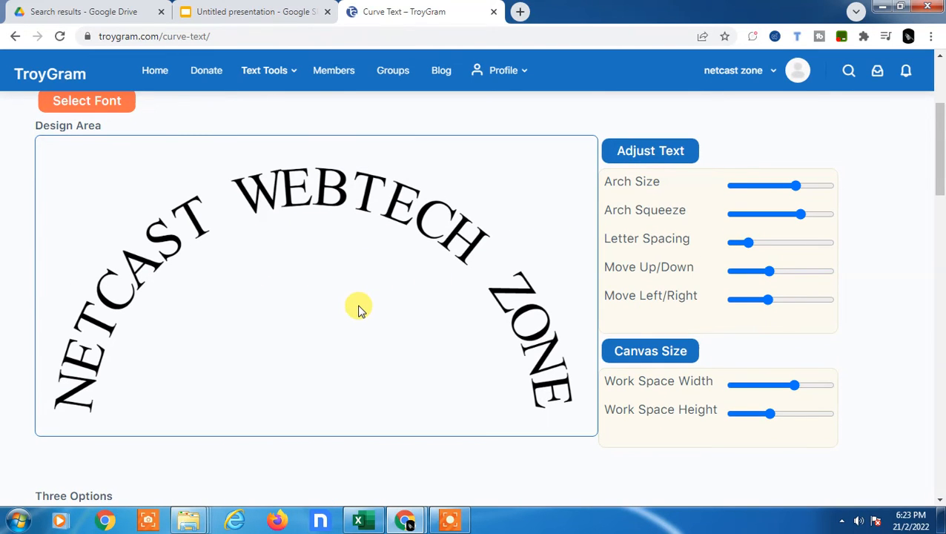
Copy the curved 'NETCAST WEBTECH ZONE' image from the design area.
right_click(194, 210)
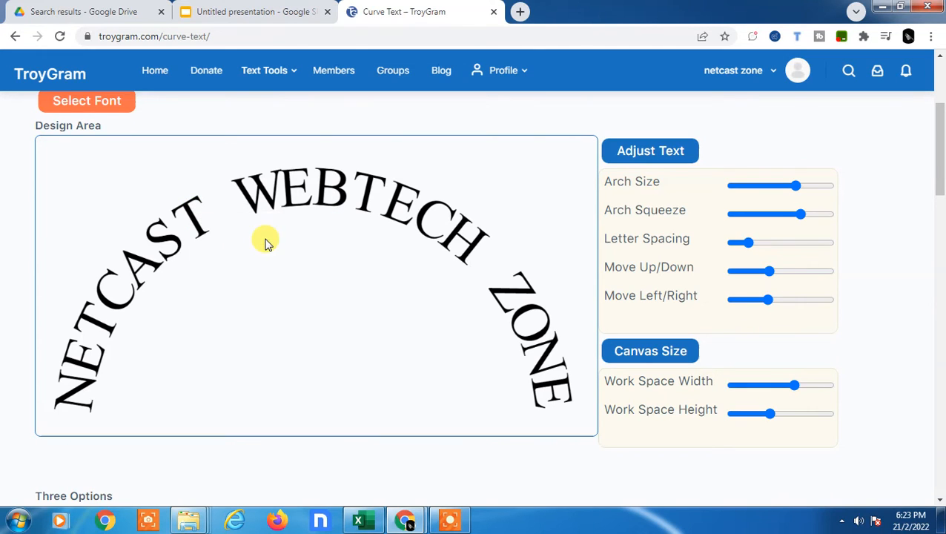
click(252, 11)
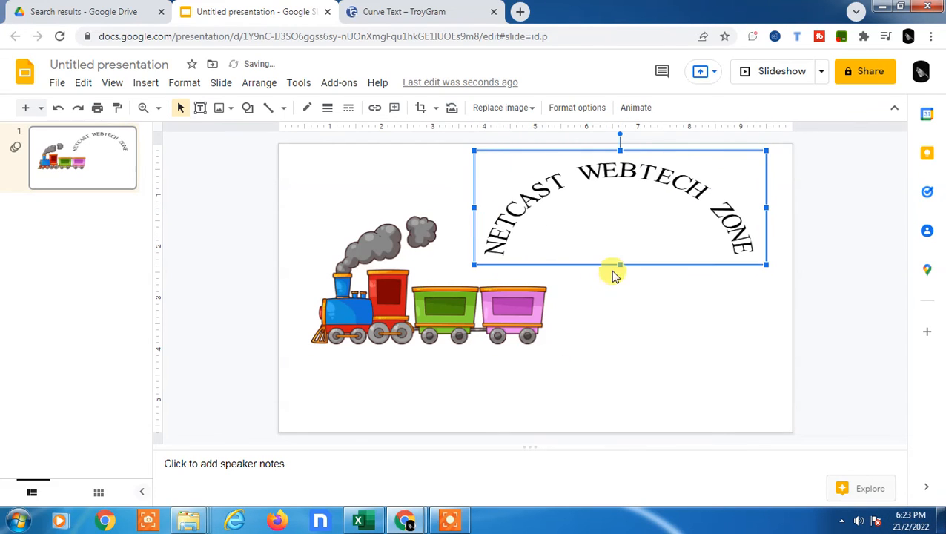
mouse_move(631, 245)
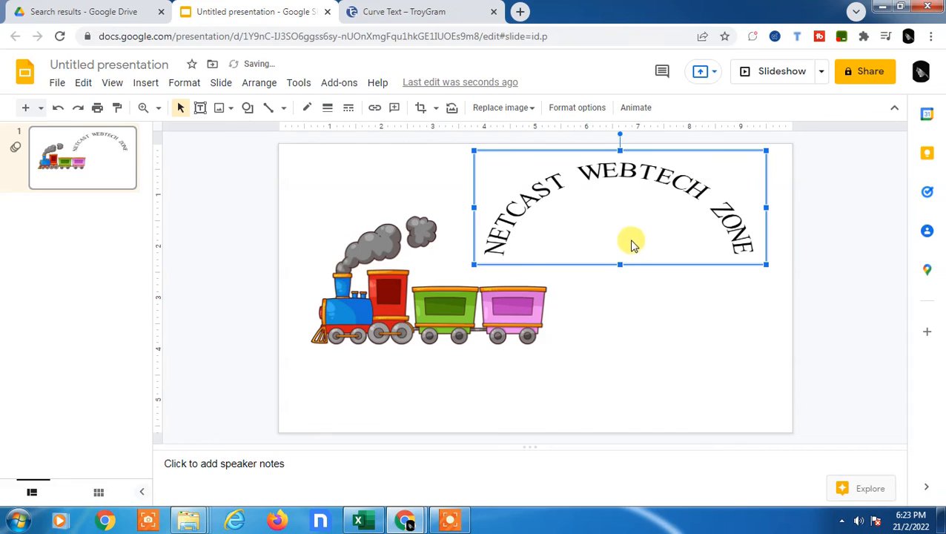